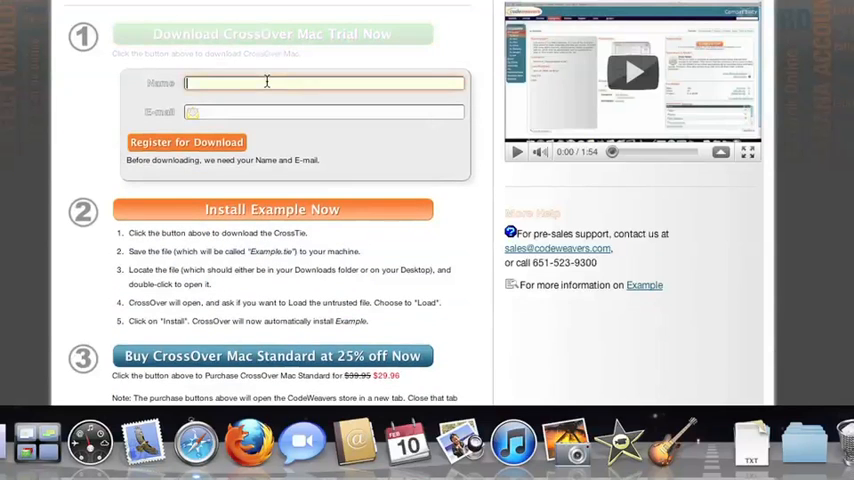
# - Register for the CrossOver trial as 'Market' with e-mail 'marketing' and request the download
pyautogui.write('Market')
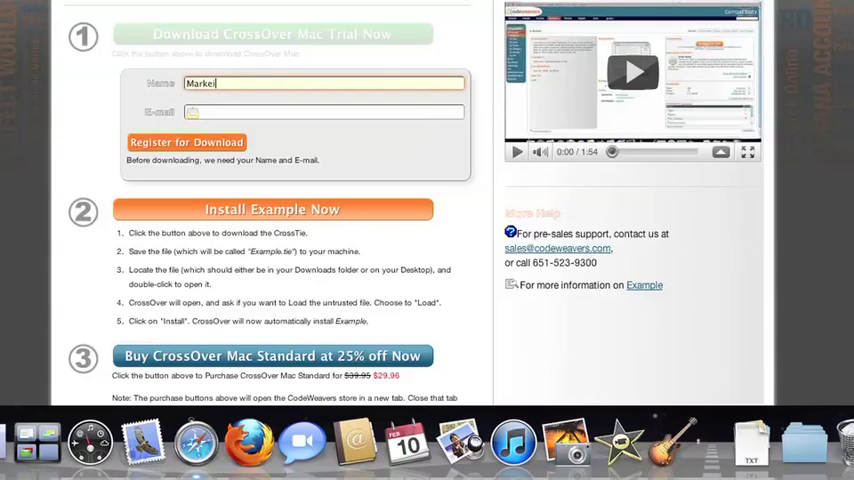
pyautogui.click(322, 111)
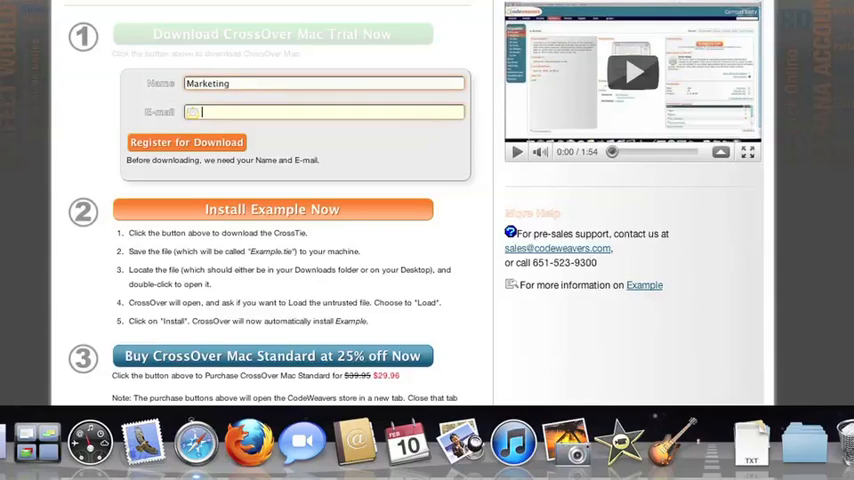
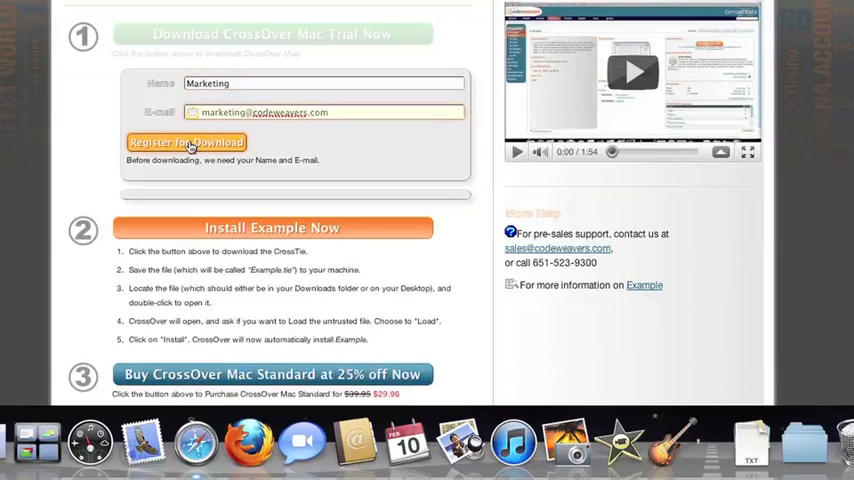
pyautogui.click(187, 142)
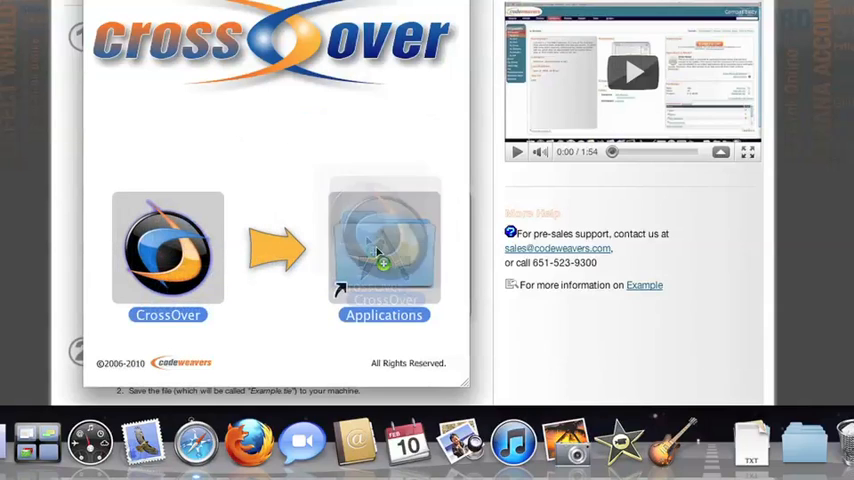
# - Drag the CrossOver icon onto the Applications folder in the installer window
pyautogui.moveTo(168, 250); pyautogui.dragTo(384, 245)
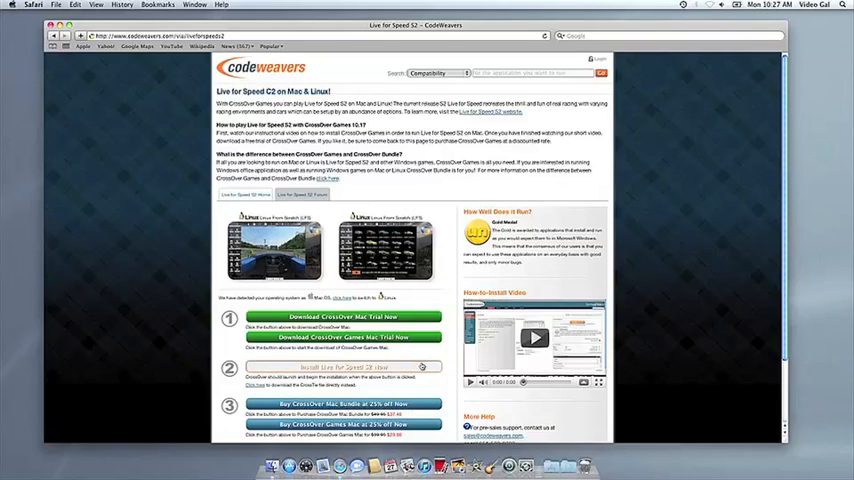
# - Choose Install Live for Speed S2 Now on the CodeWeavers game page
pyautogui.click(340, 366)
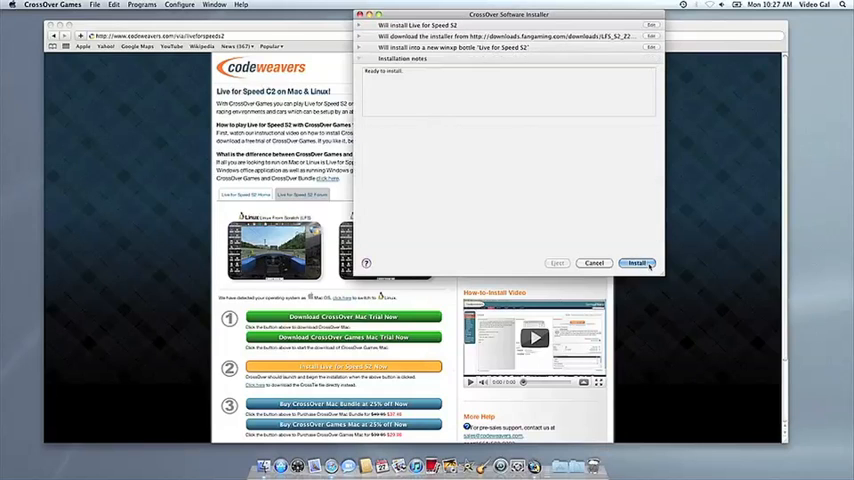
# - Confirm installing Live for Speed S2 in the CrossOver Software Installer
pyautogui.click(636, 263)
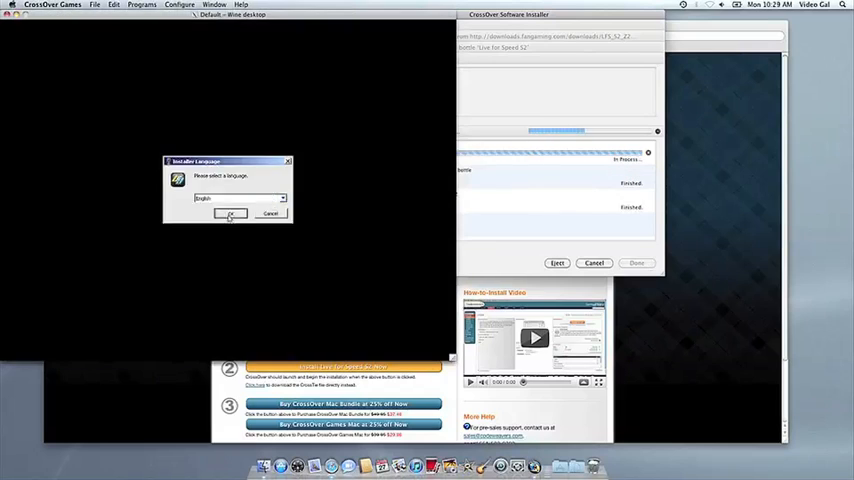
# - Keep English as the Live for Speed installer language and continue setup
pyautogui.click(230, 213)
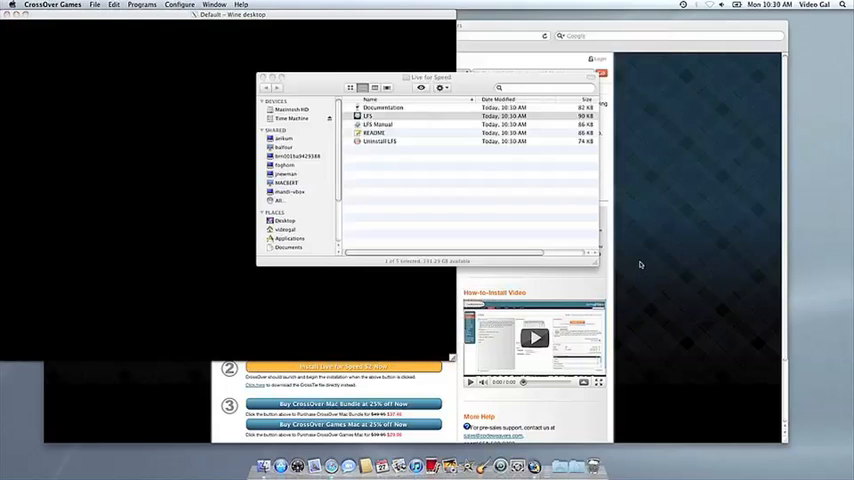
# - Launch the LFS application from the Live for Speed folder
pyautogui.click(370, 116)
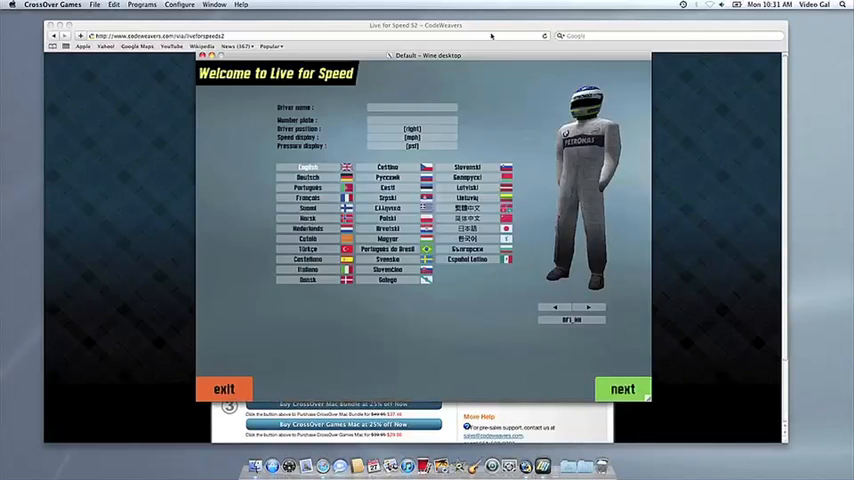
# - Leave the Live for Speed welcome screen to reach XF GTI car selection
pyautogui.click(621, 388)
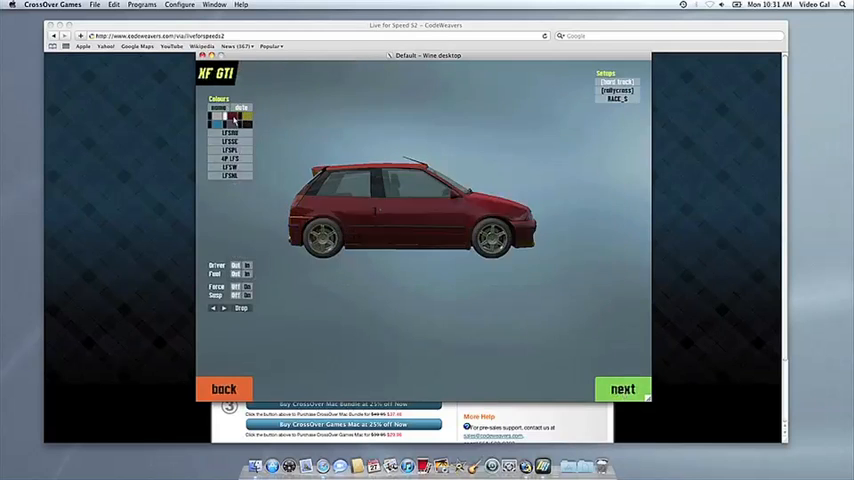